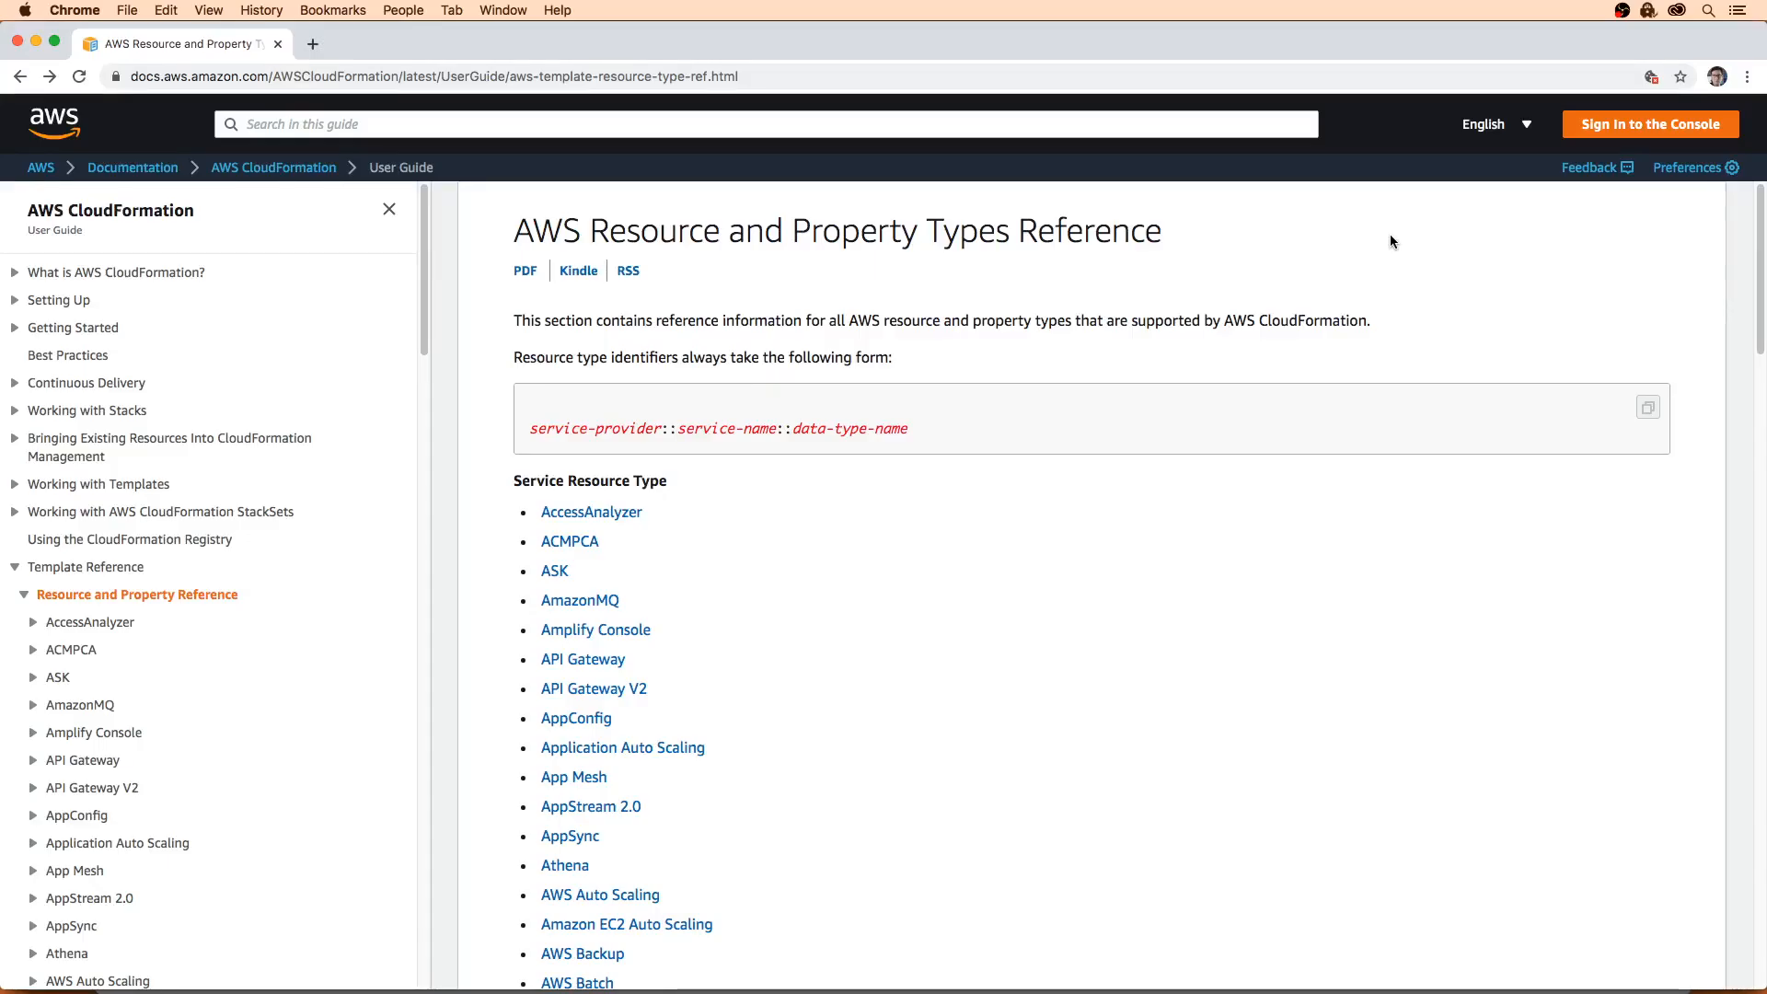
mouse_move(1388, 241)
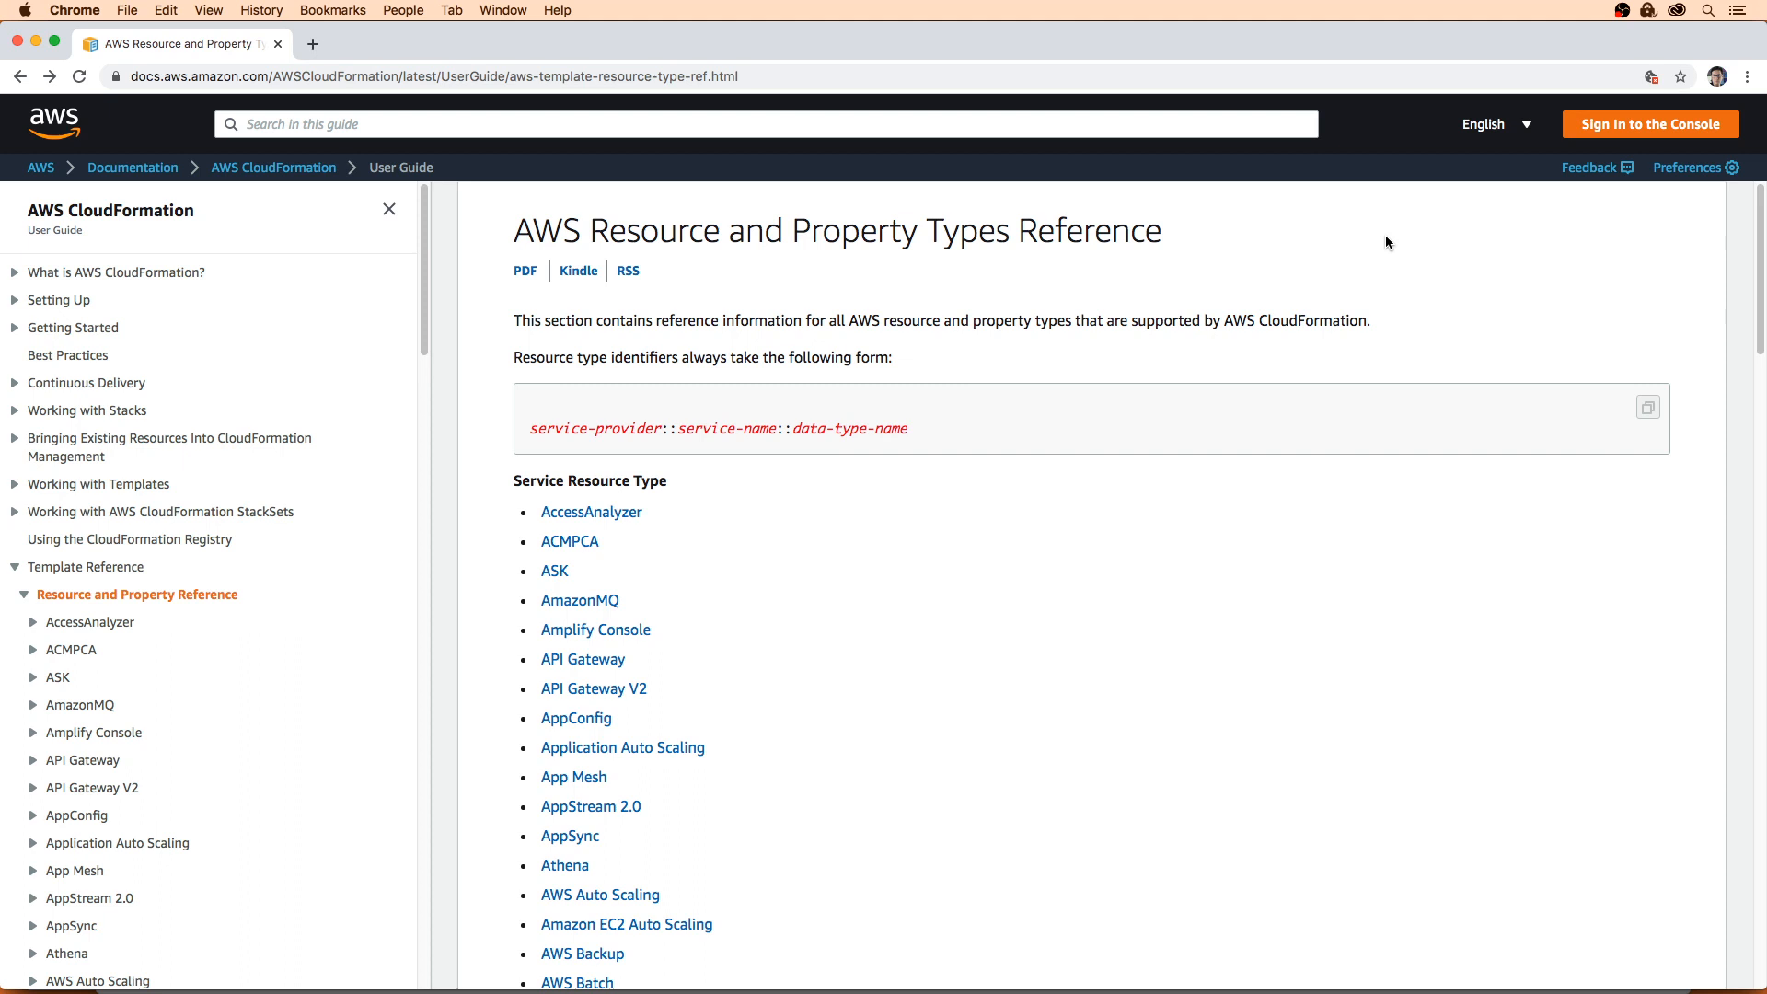
mouse_move(701, 462)
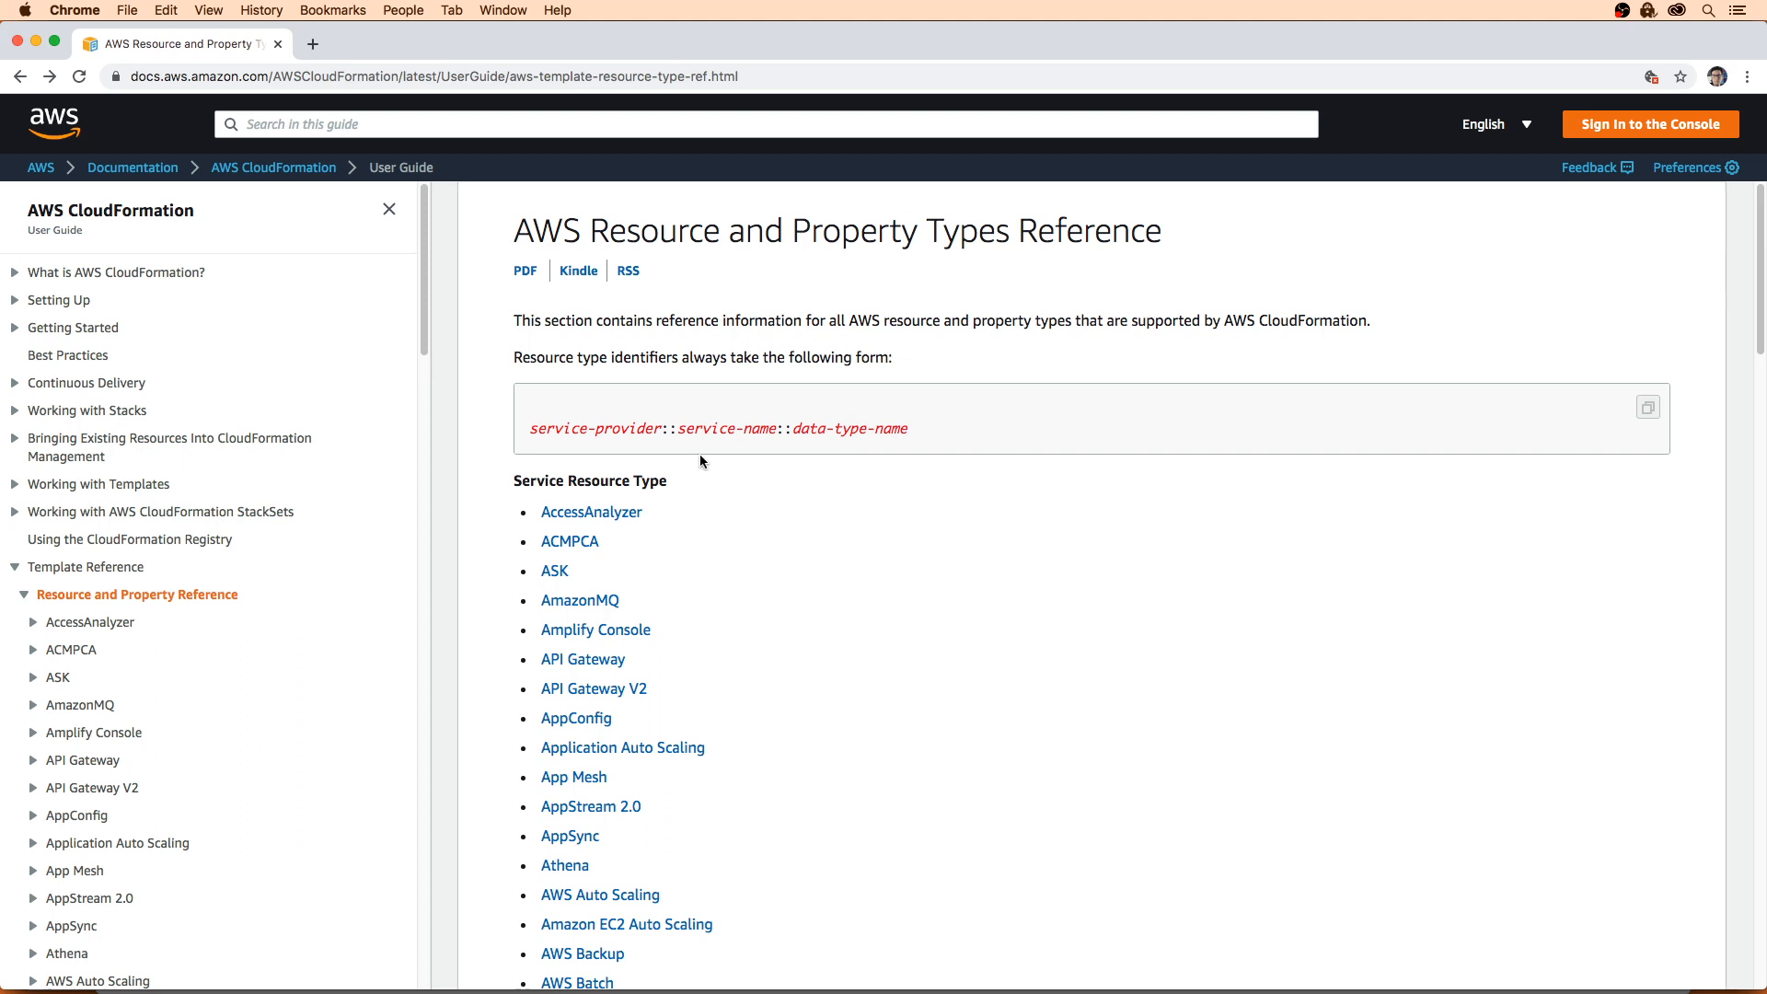
- Scroll the resource types list down to the EC2 entry found by the 'ec2' search
scroll(down, 3)
text(ec2)
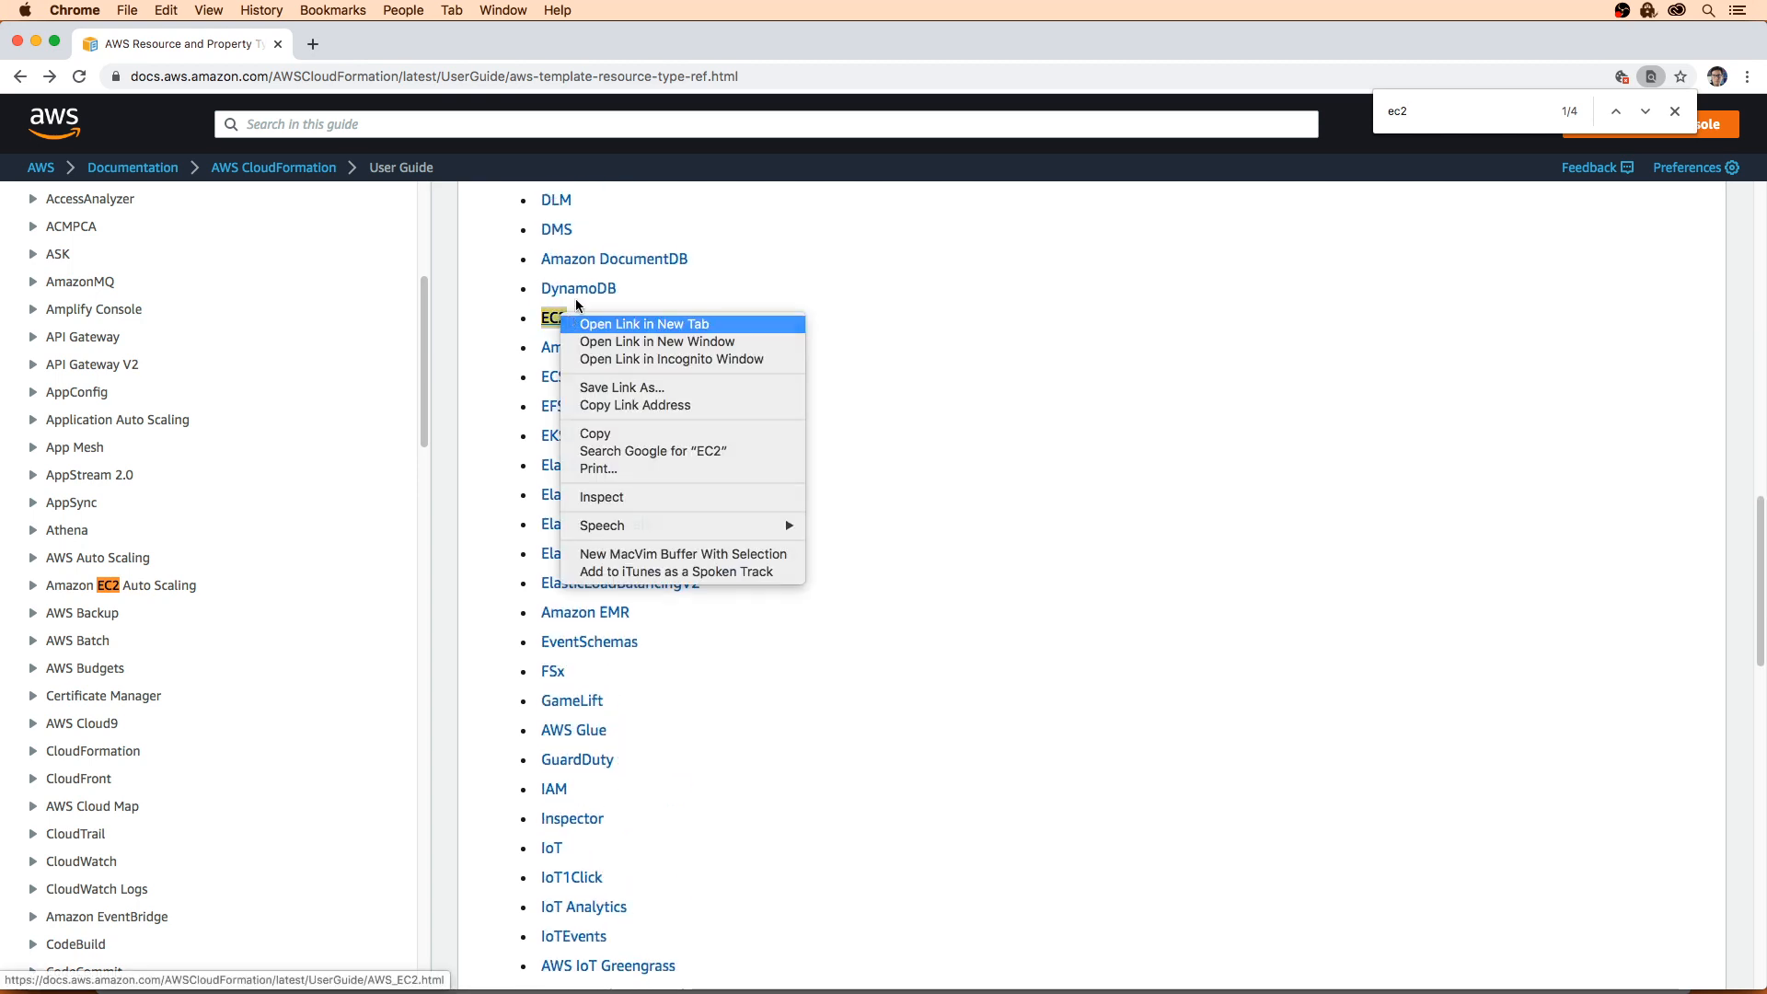
- Open the EC2 reference in a new tab, reach AWS::EC2::Instance, glance at the DynamoDB Table tab and return
click(644, 324)
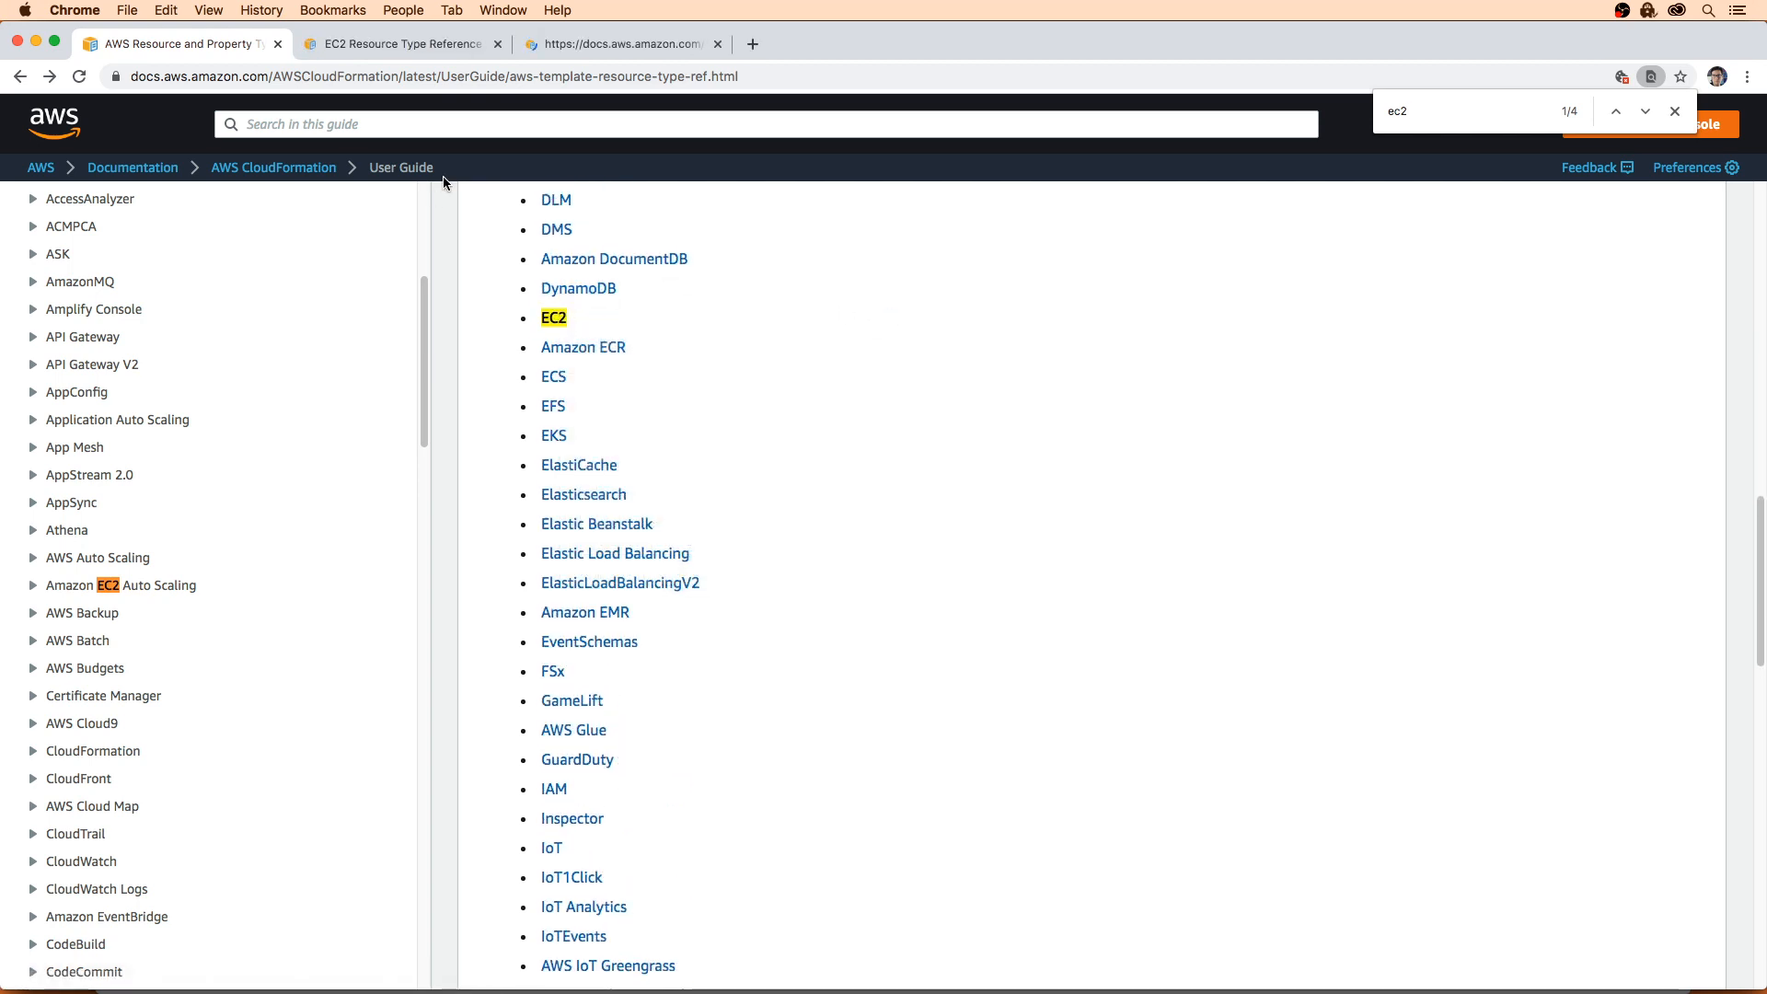
click(554, 316)
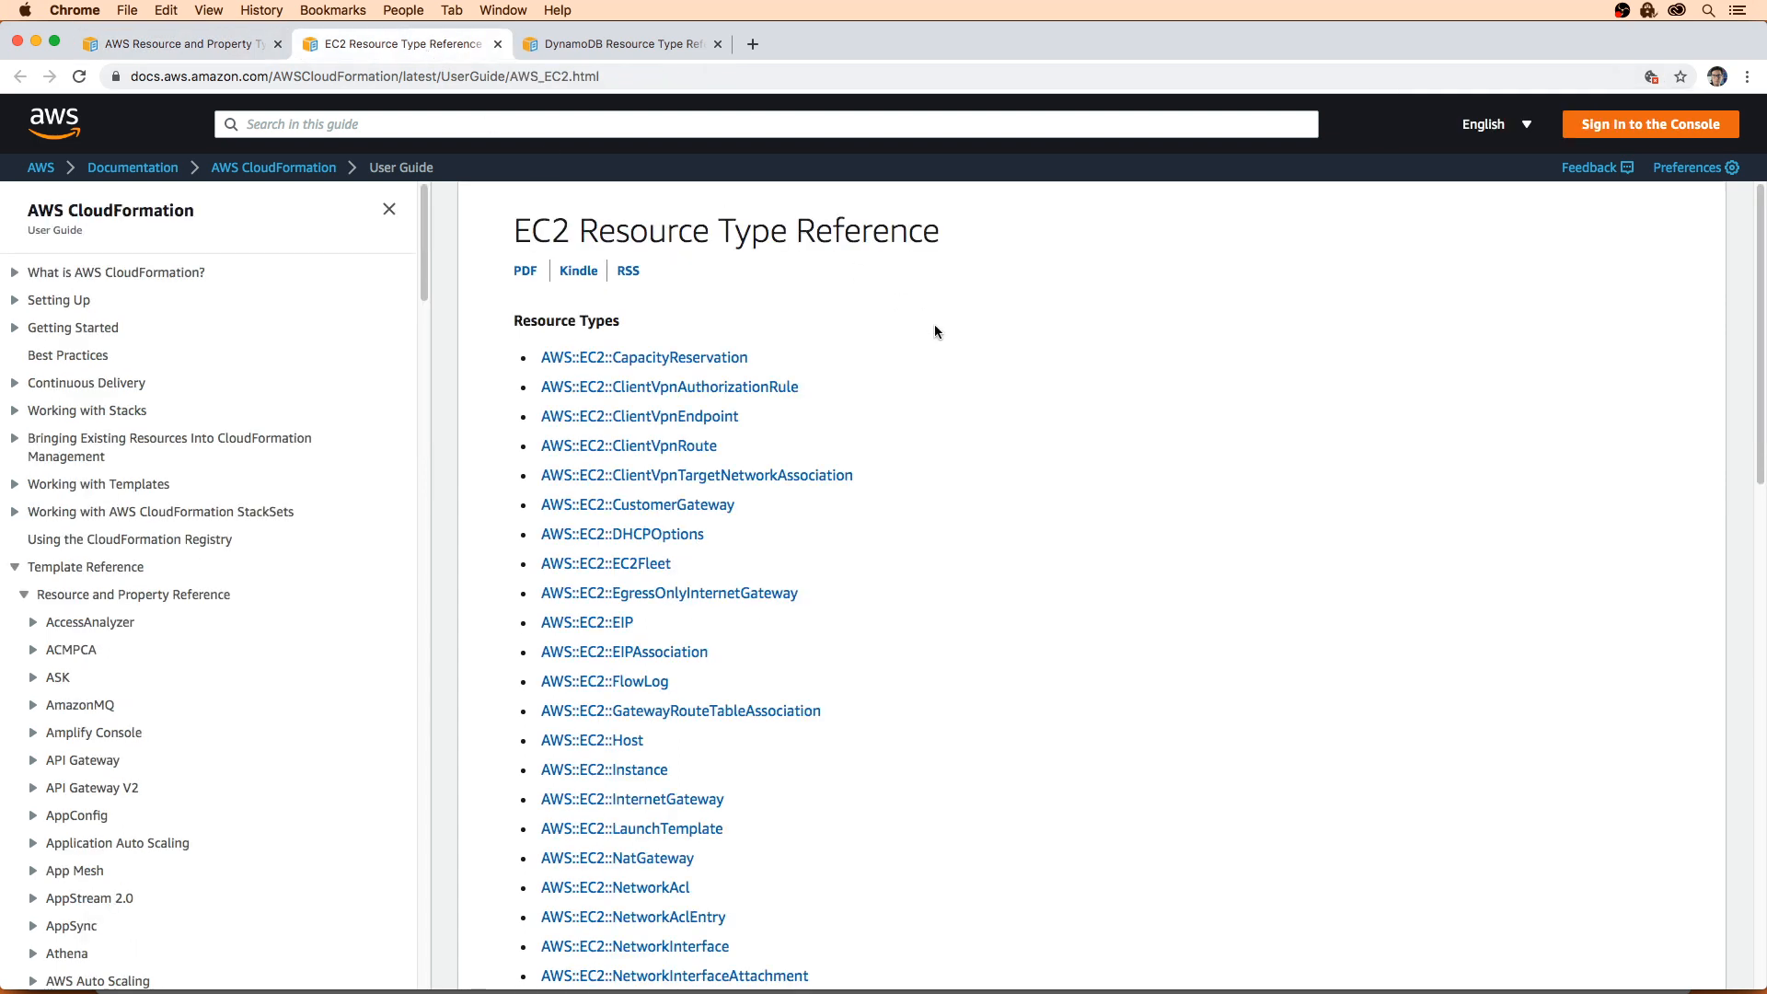
scroll(down, 3)
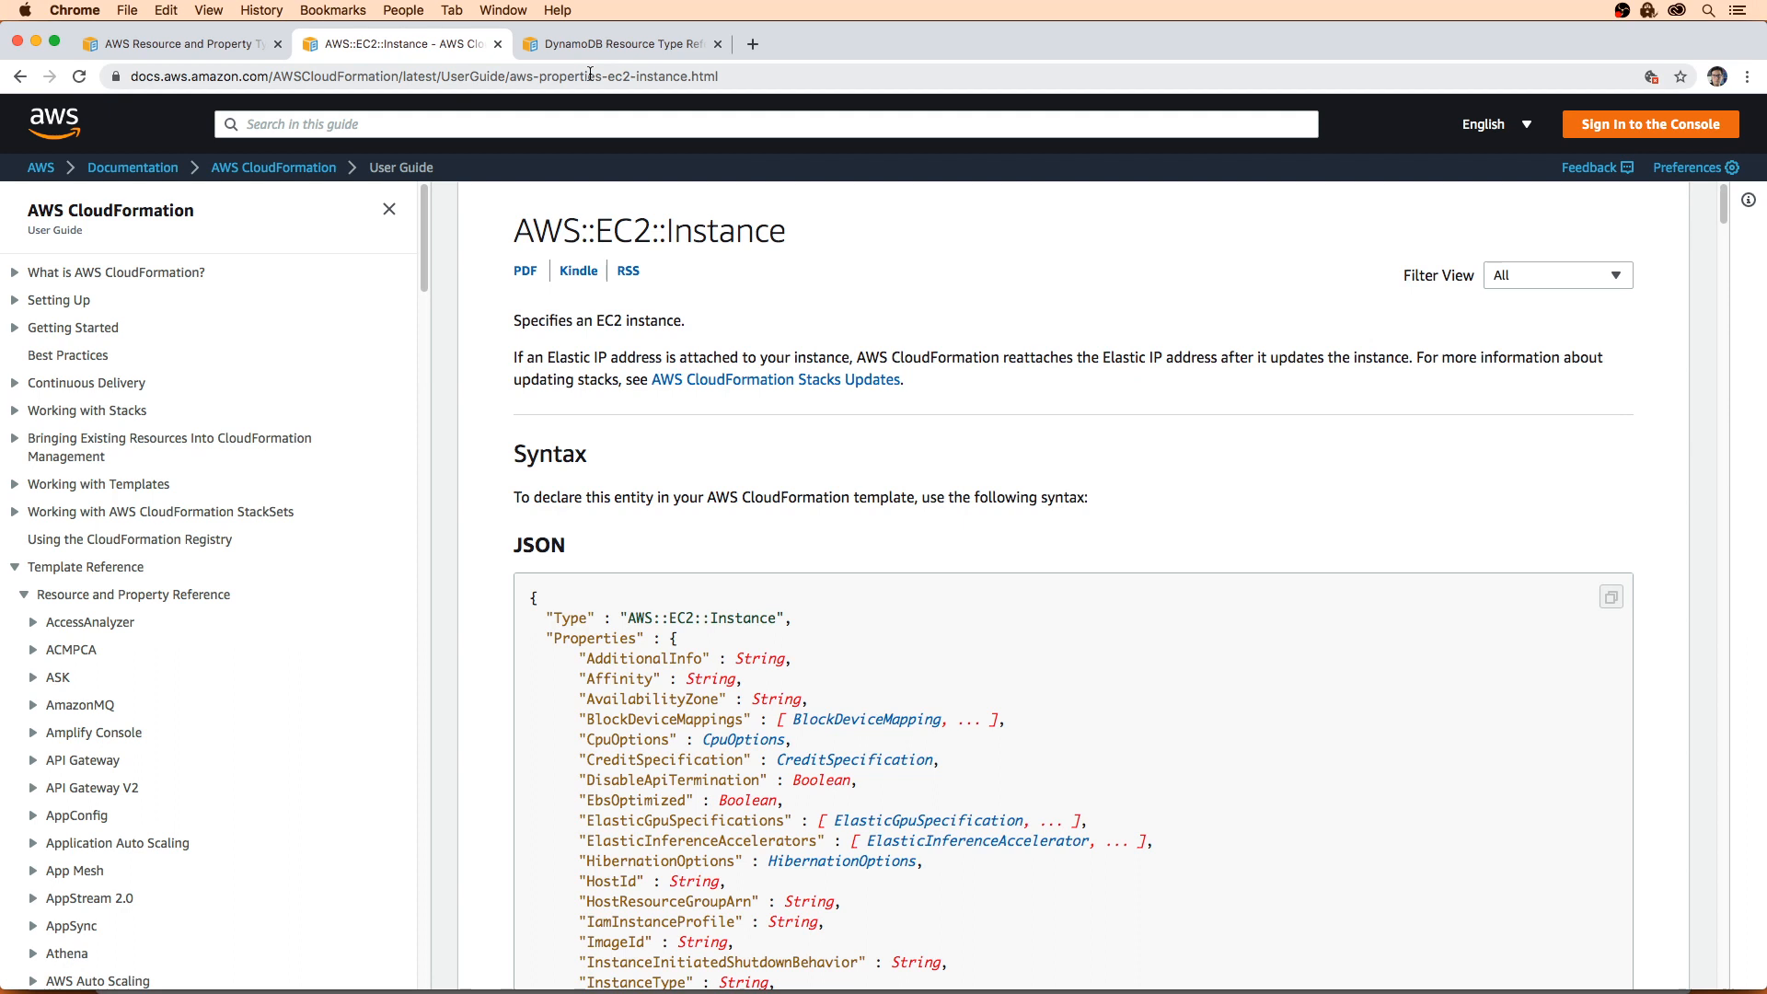
click(618, 42)
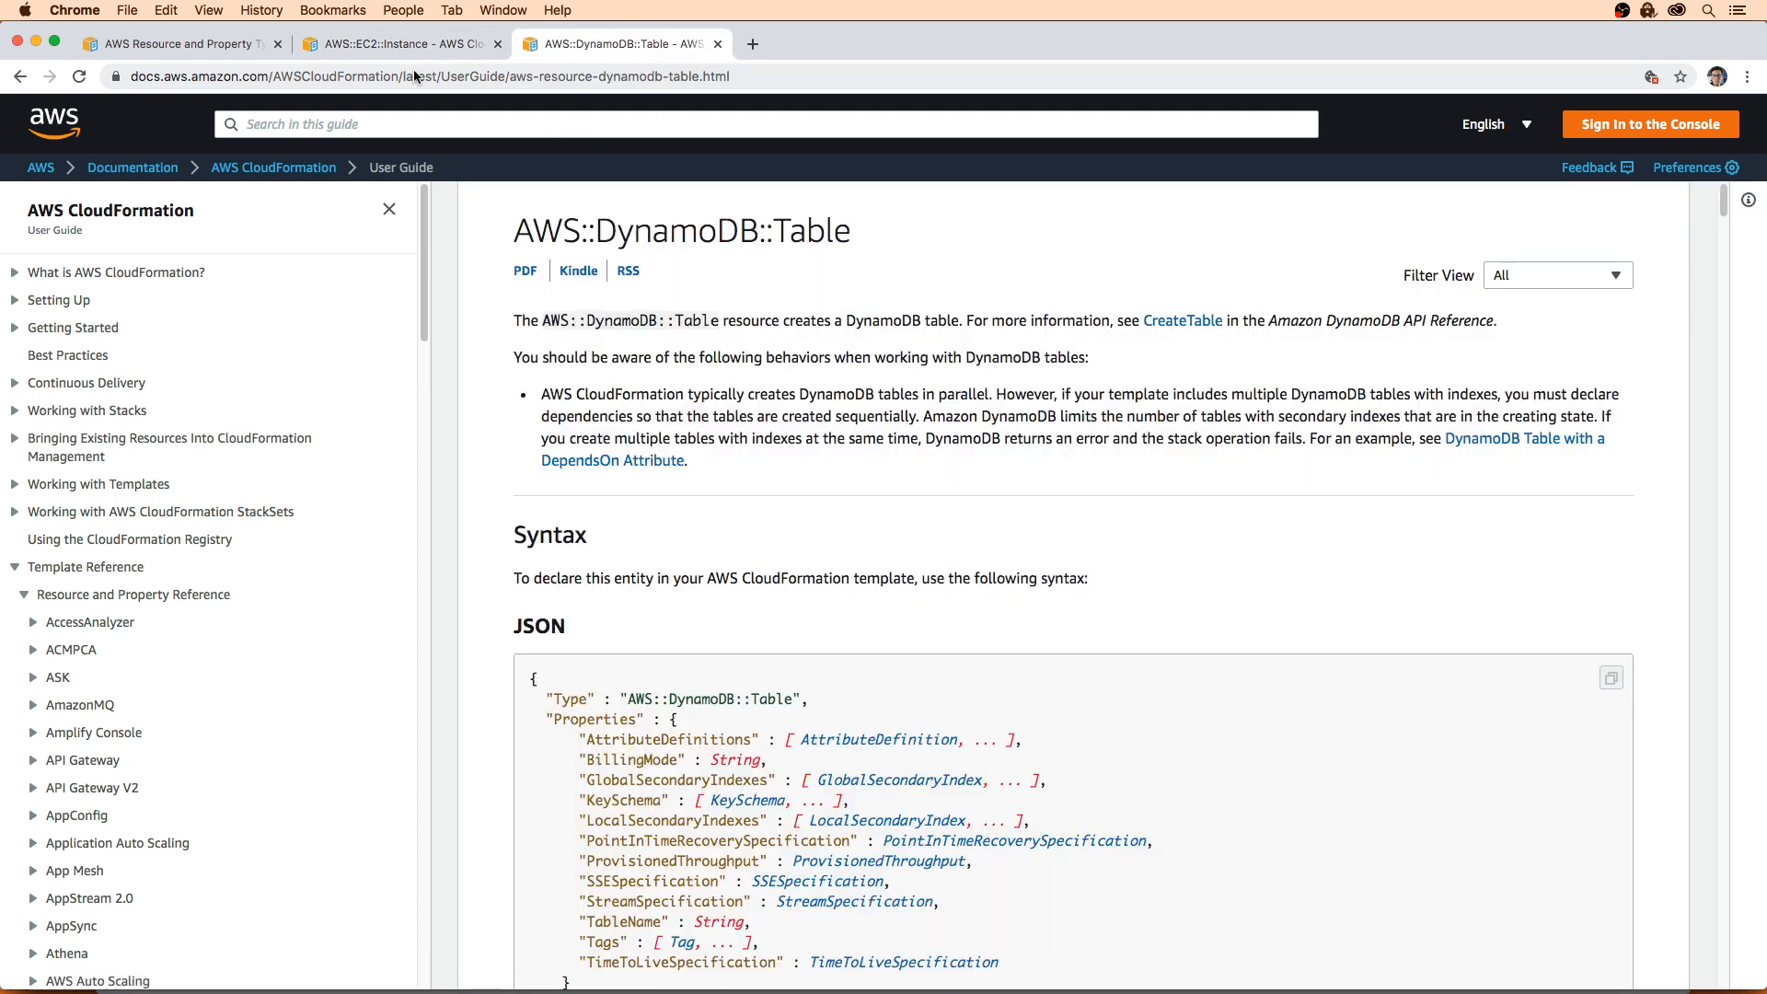
click(394, 42)
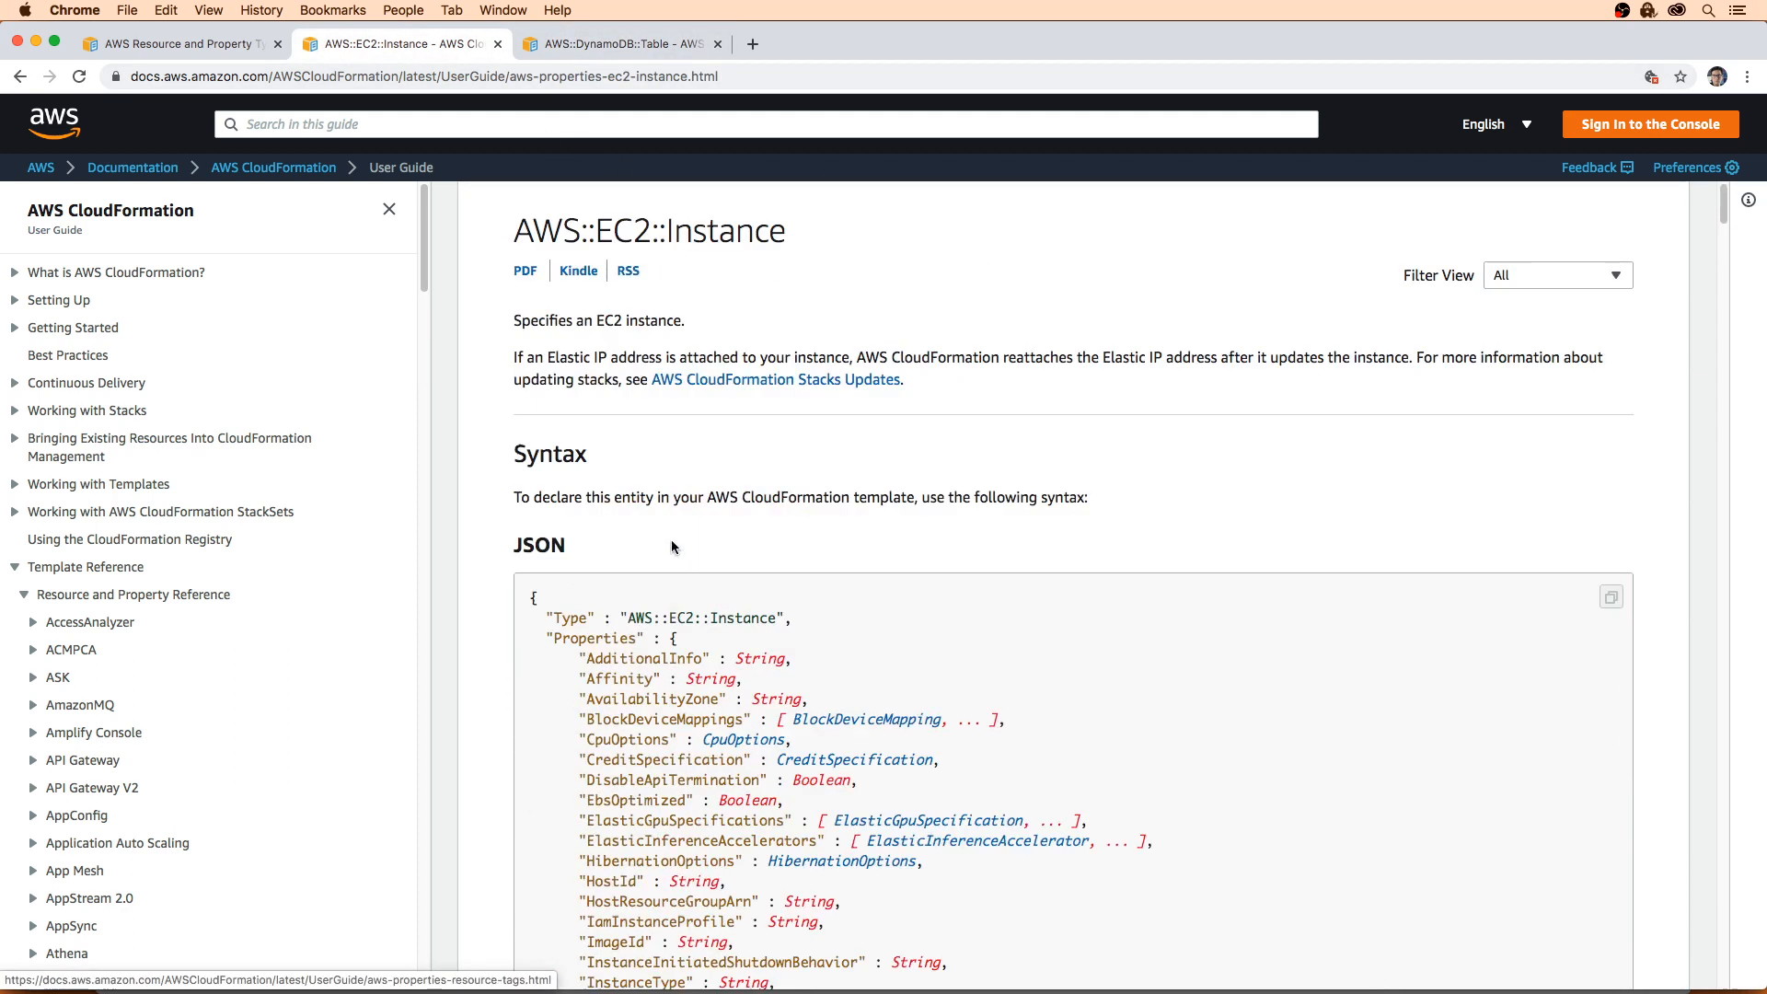
- Scroll the EC2 Instance page toward Return Values with Ref and Fn::GetAtt attributes
scroll(down, 3)
text(GetAtt)
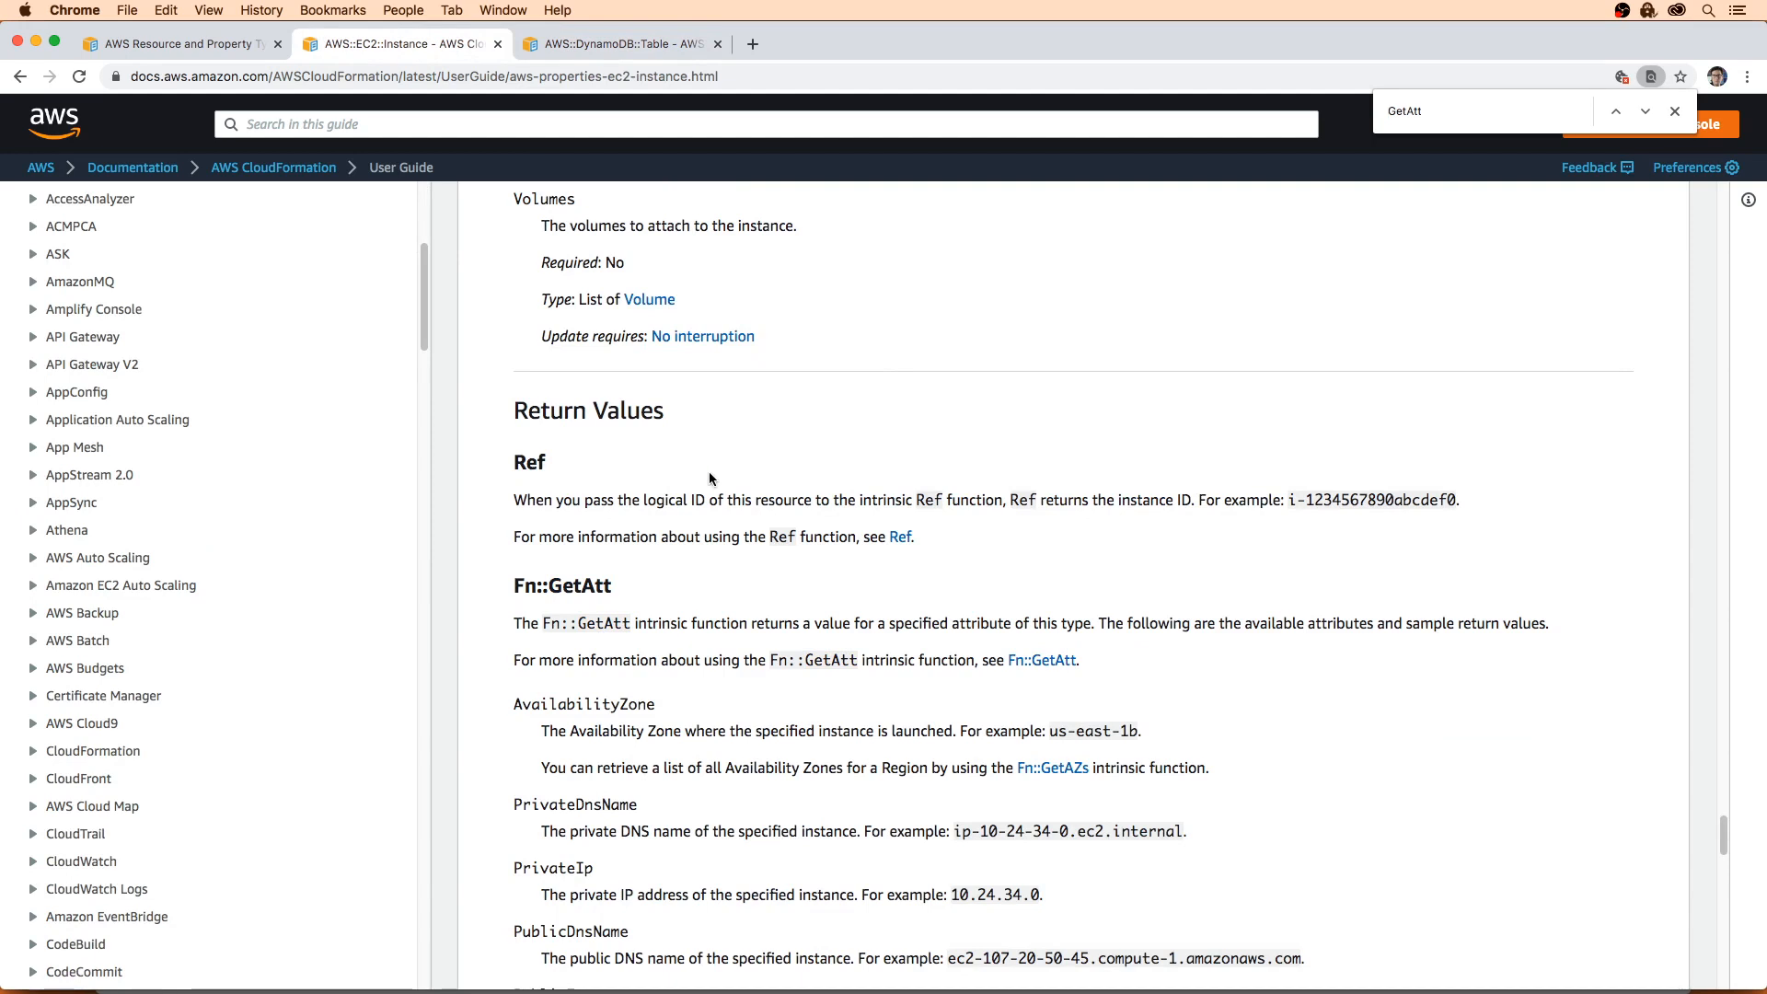
mouse_move(745, 495)
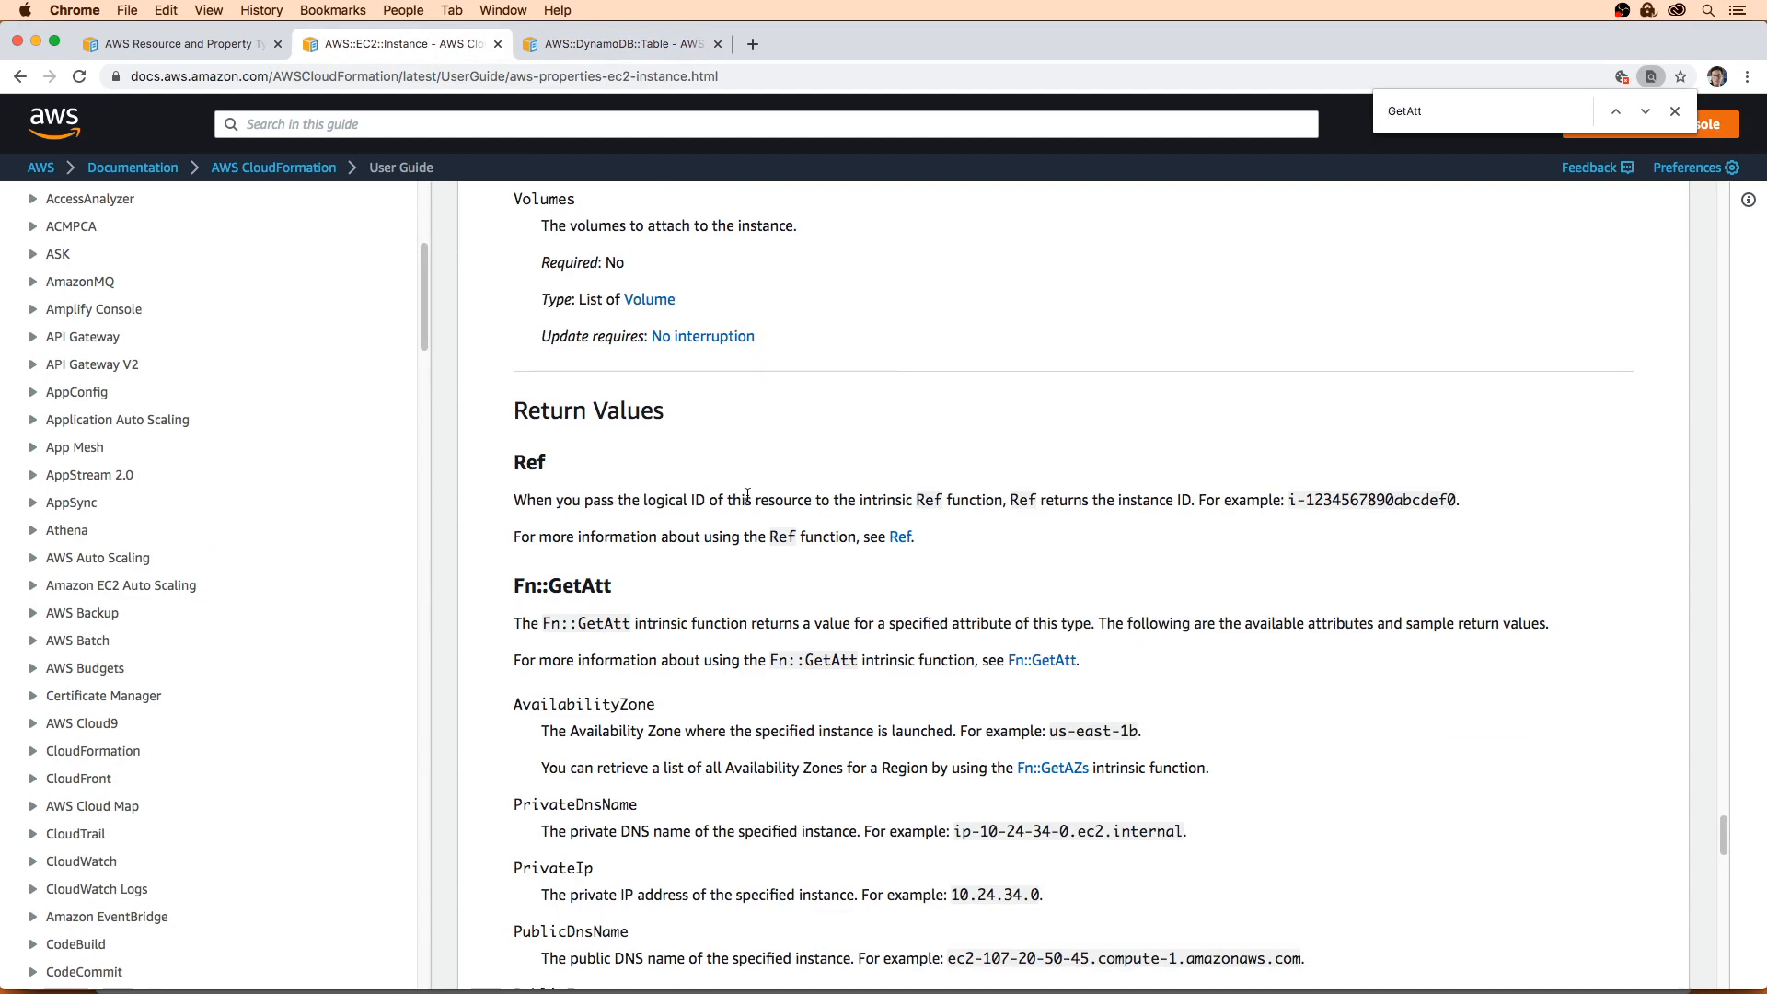
mouse_move(1102, 516)
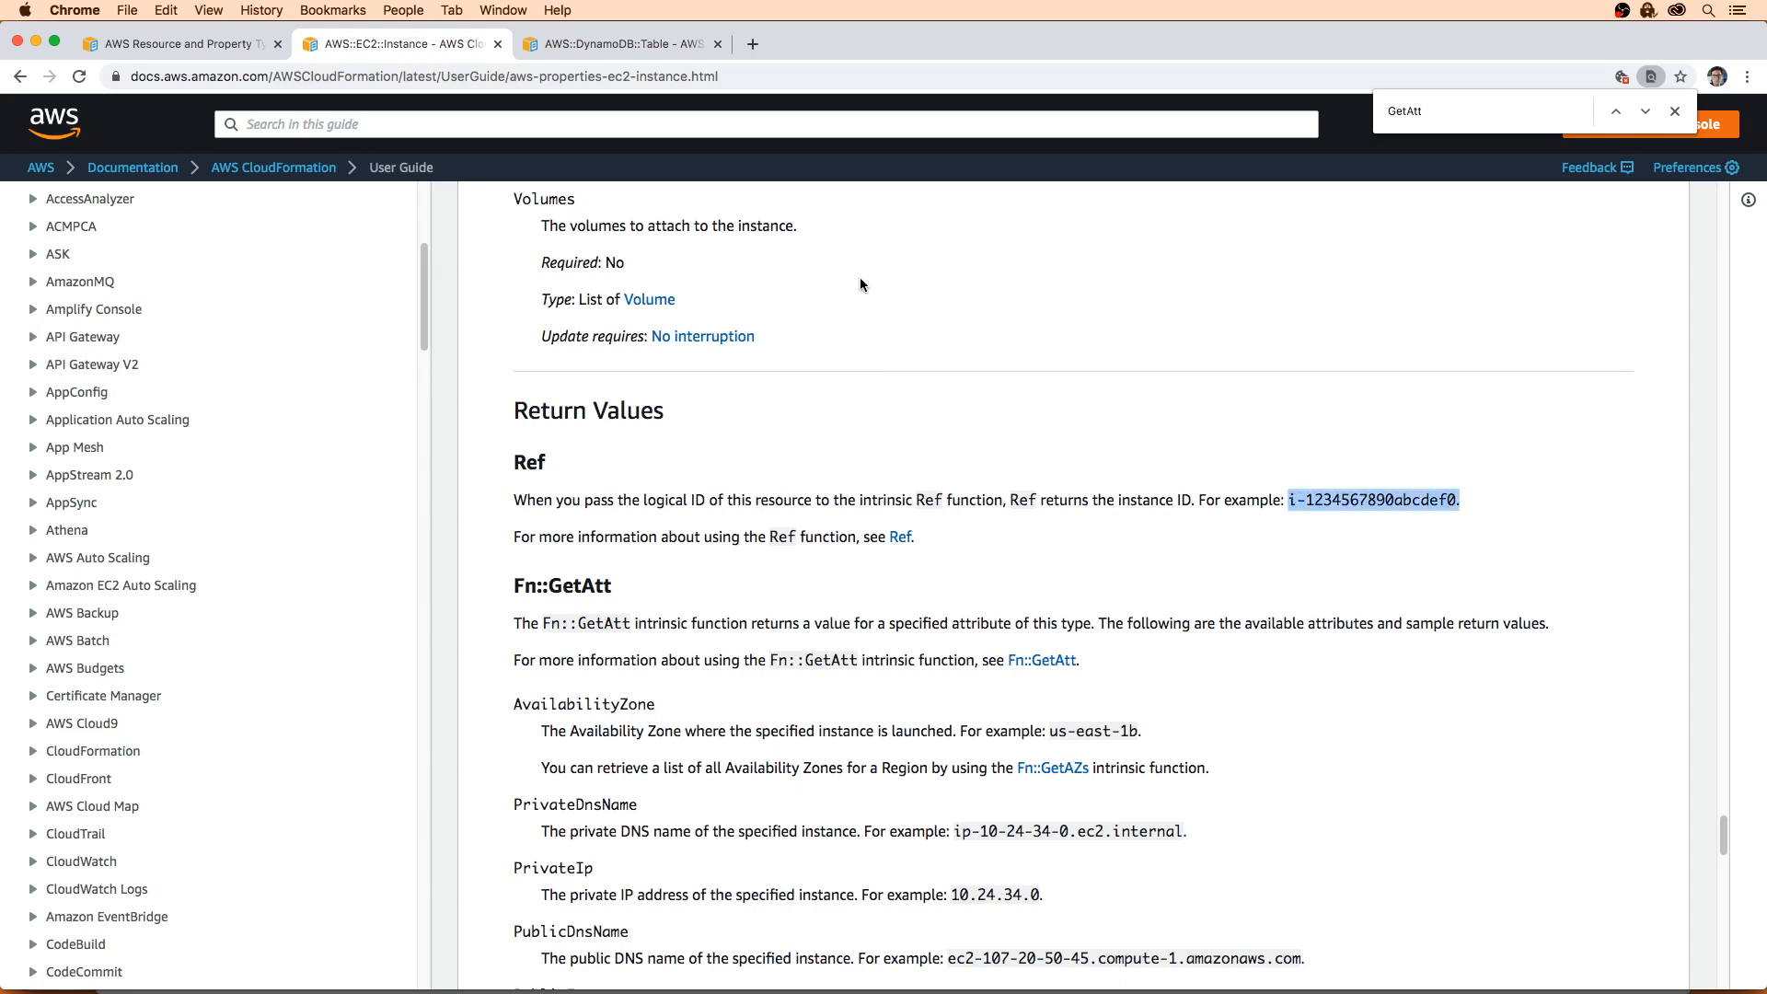
click(618, 42)
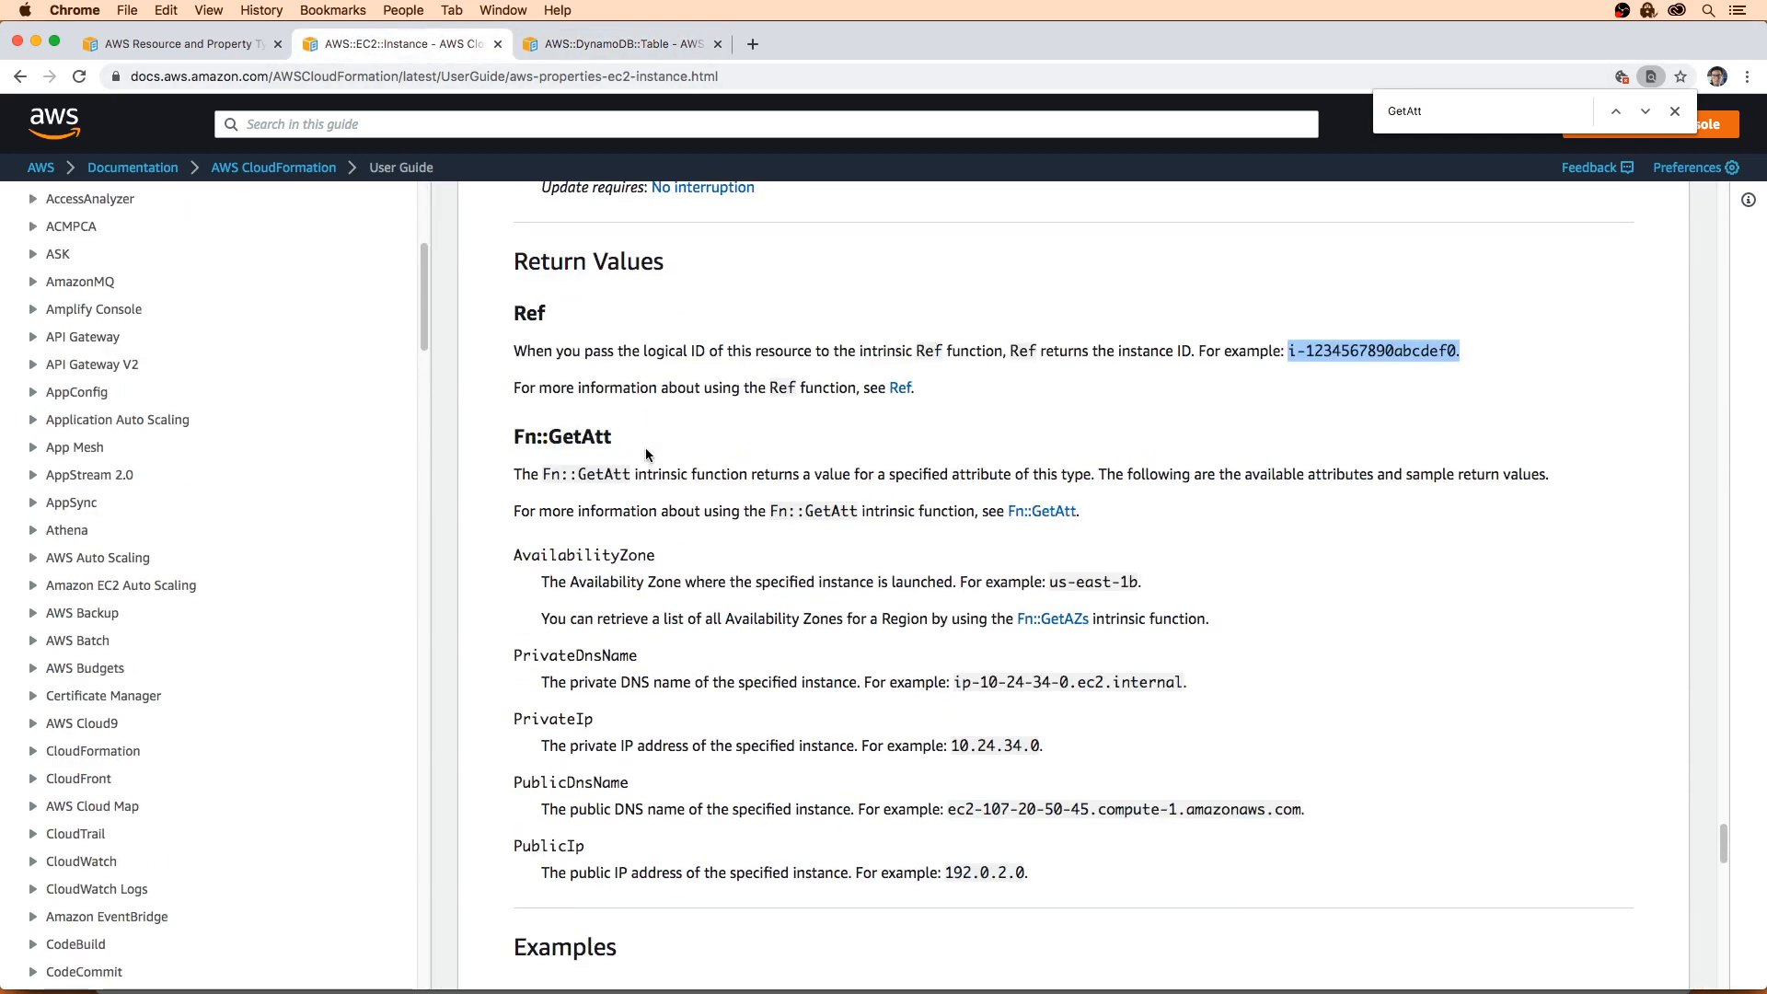
- Scroll to show the full Fn::GetAtt attribute list above the Examples section
scroll(down, 3)
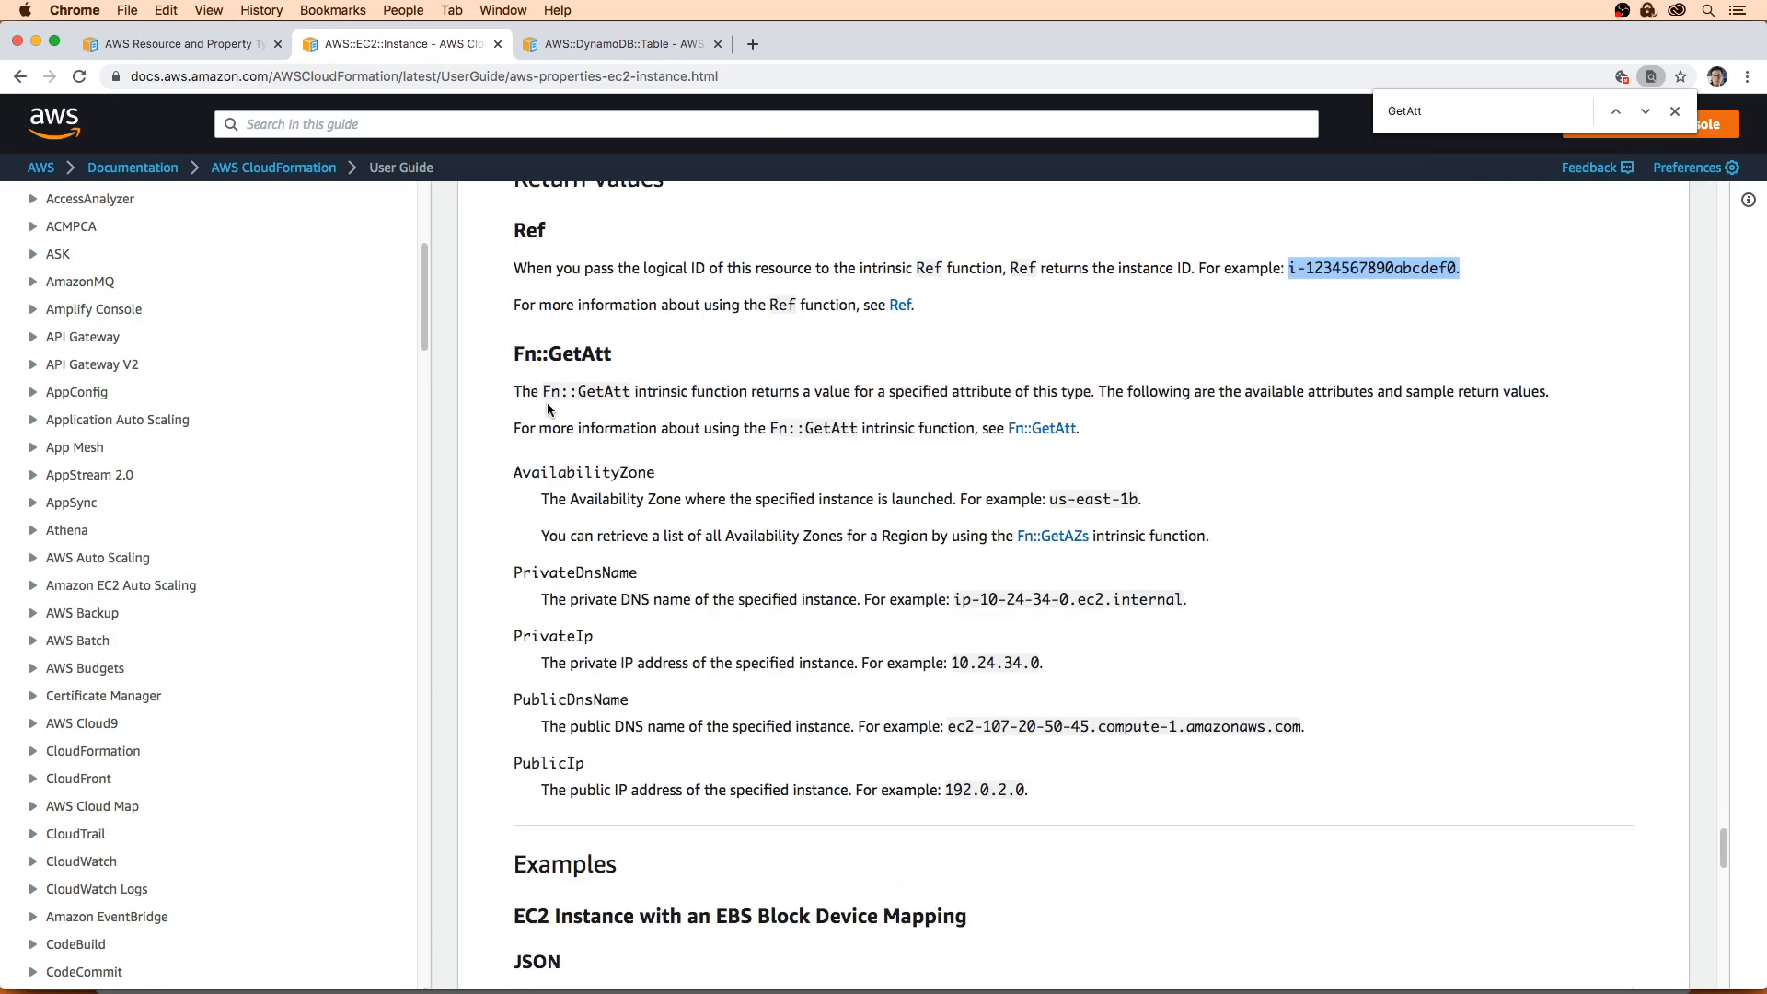
mouse_move(622, 453)
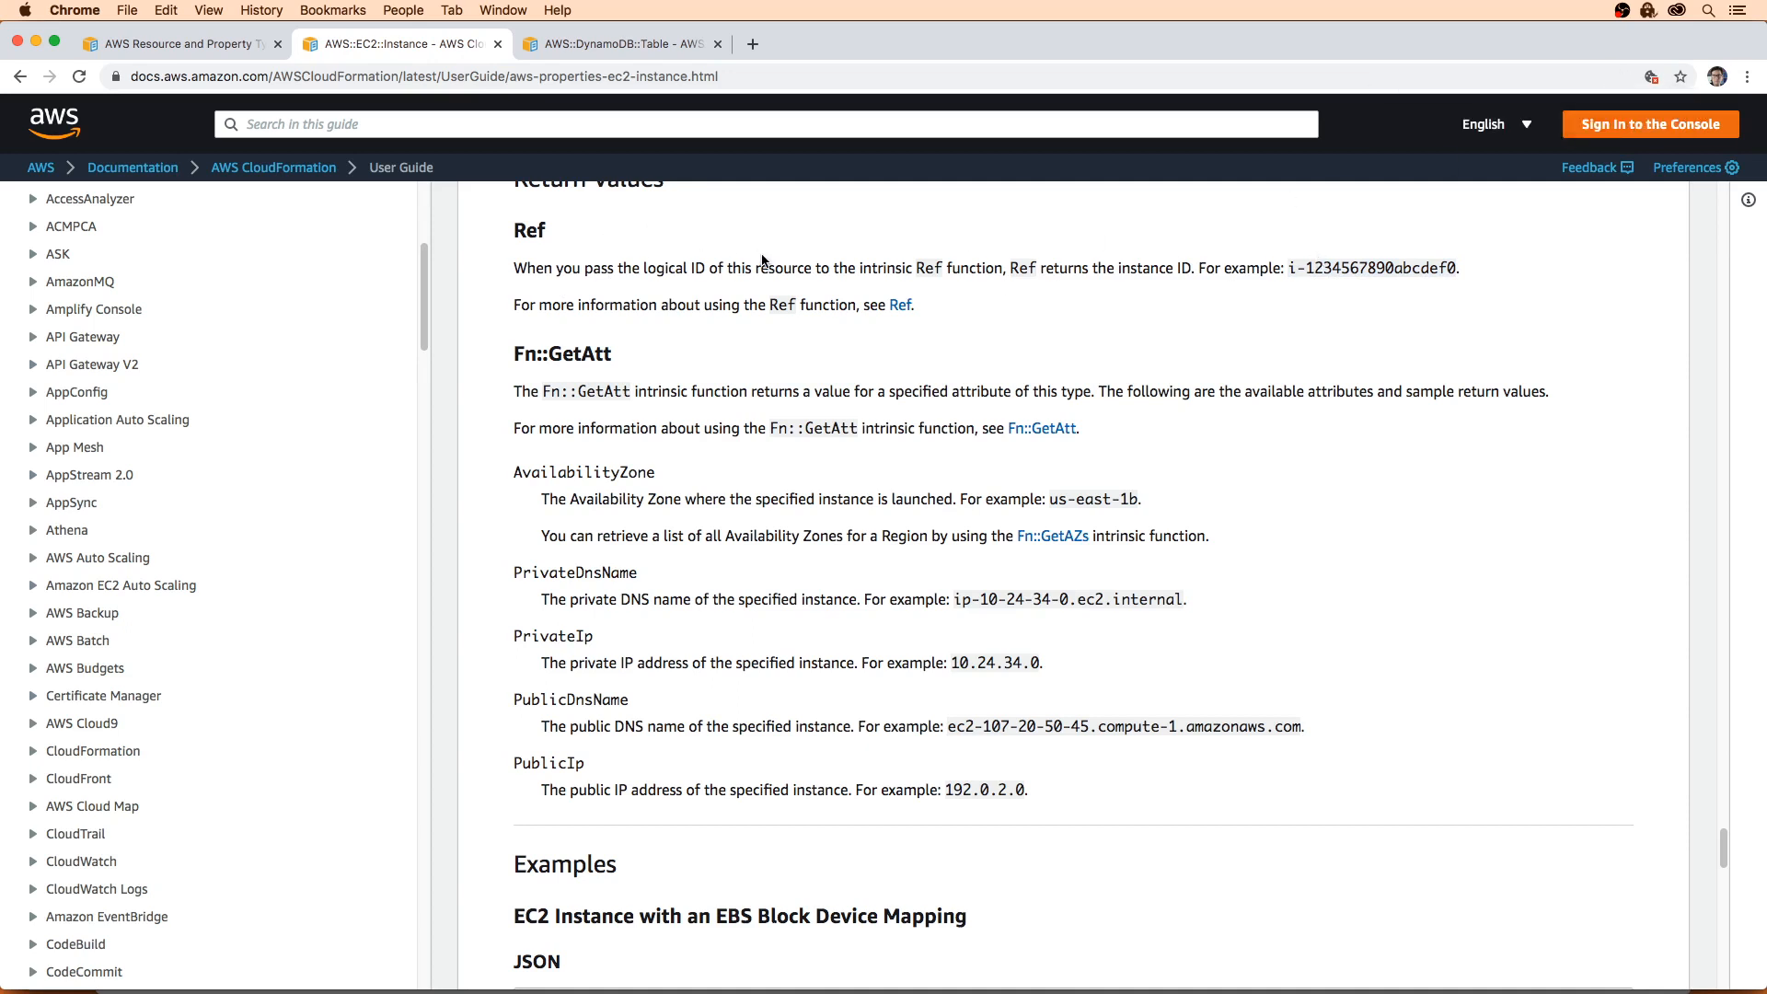
mouse_move(800, 263)
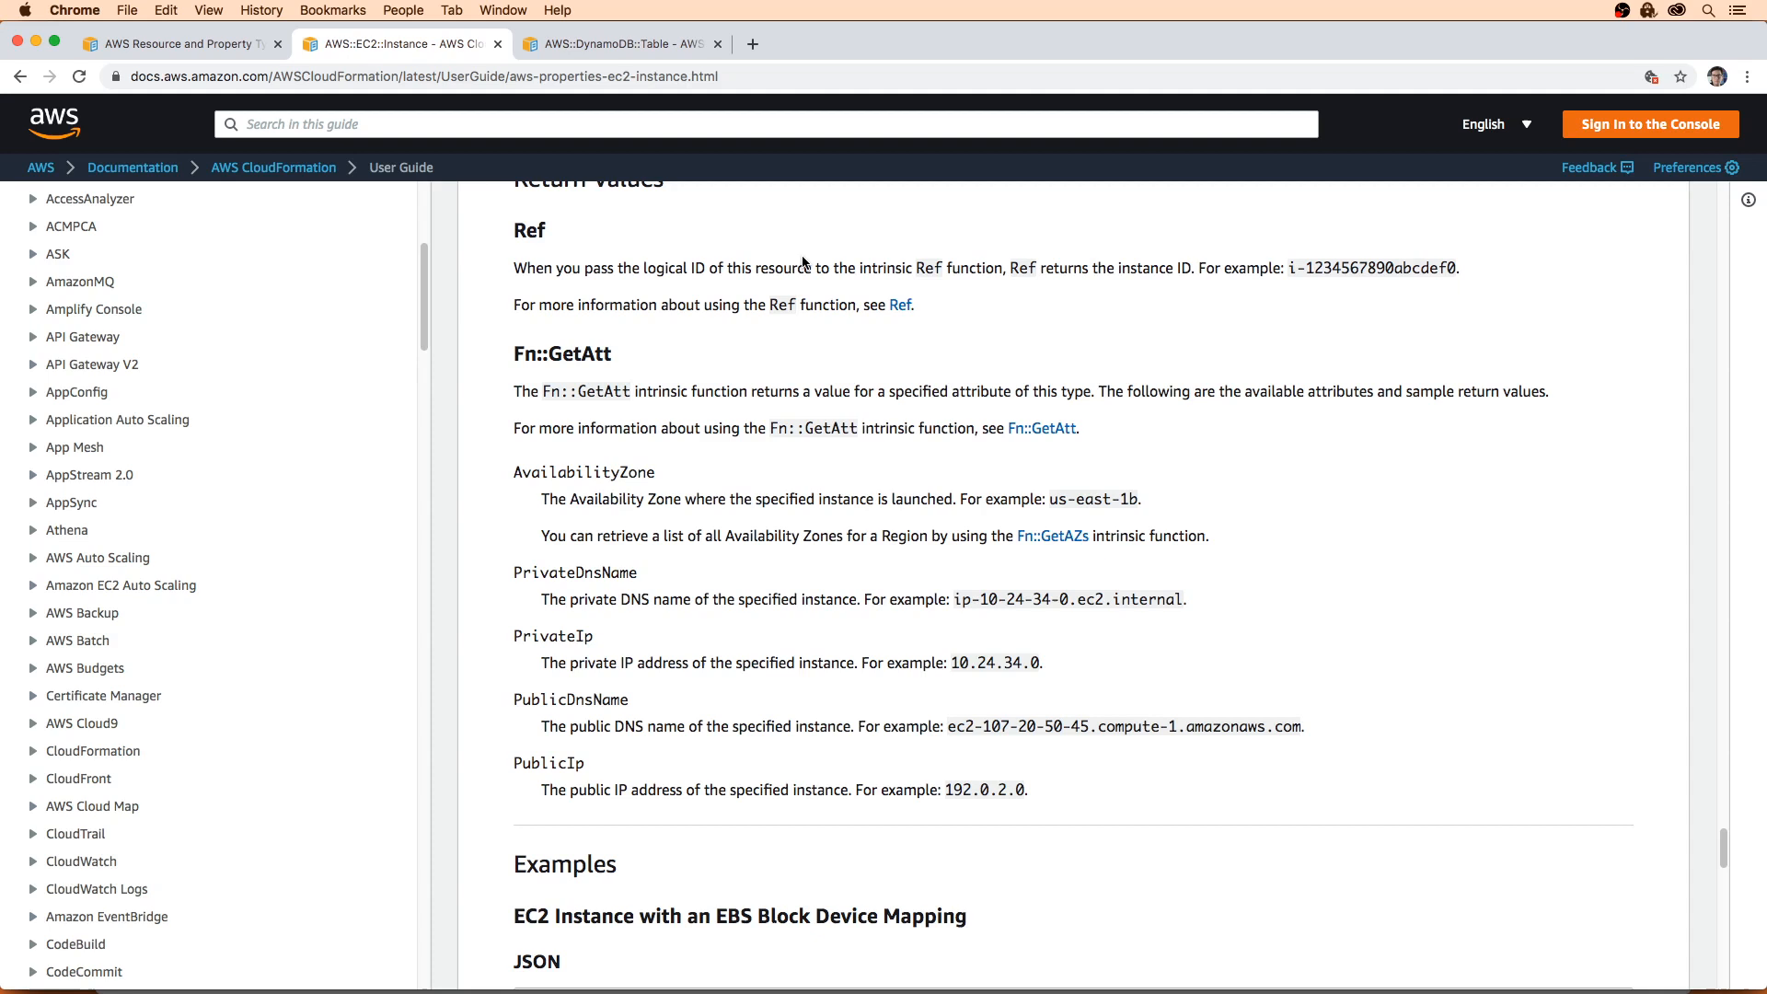
mouse_move(804, 289)
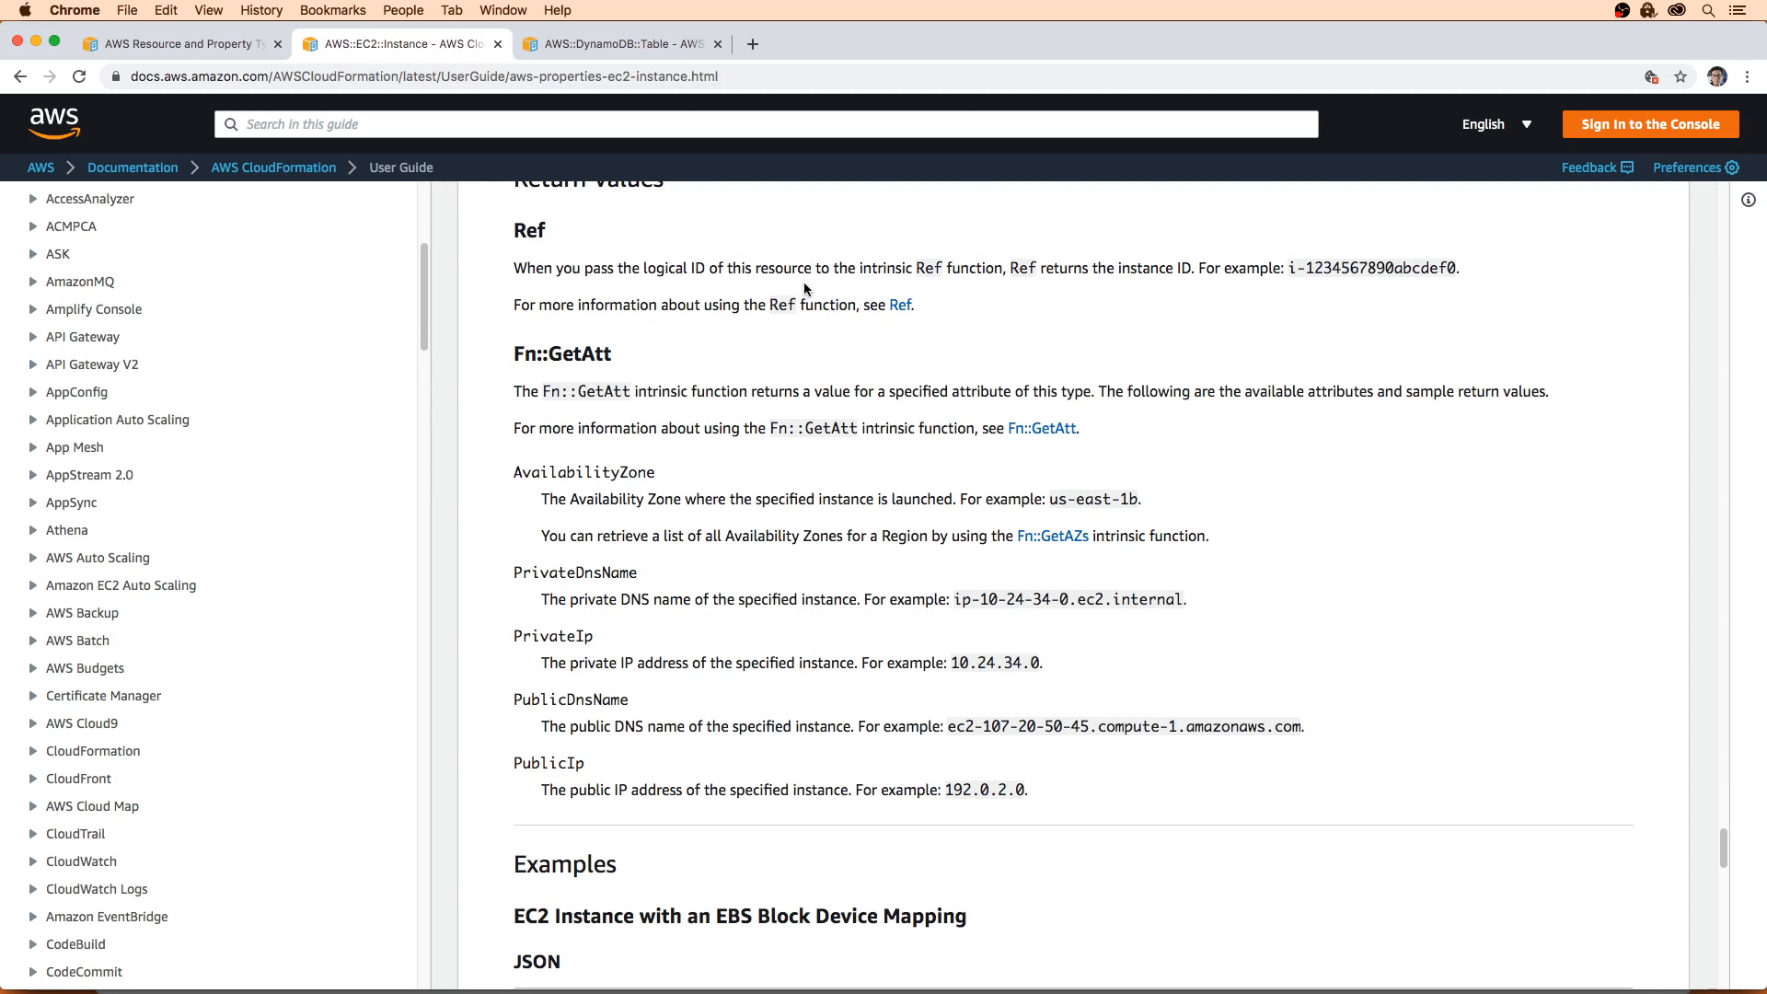